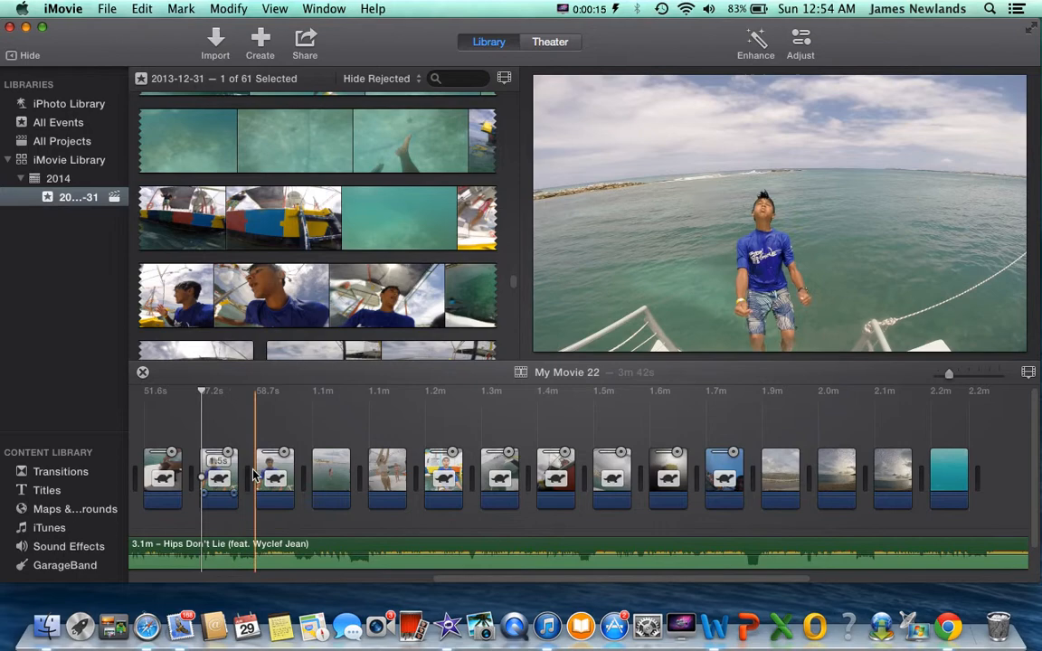
pyautogui.moveTo(268, 470)
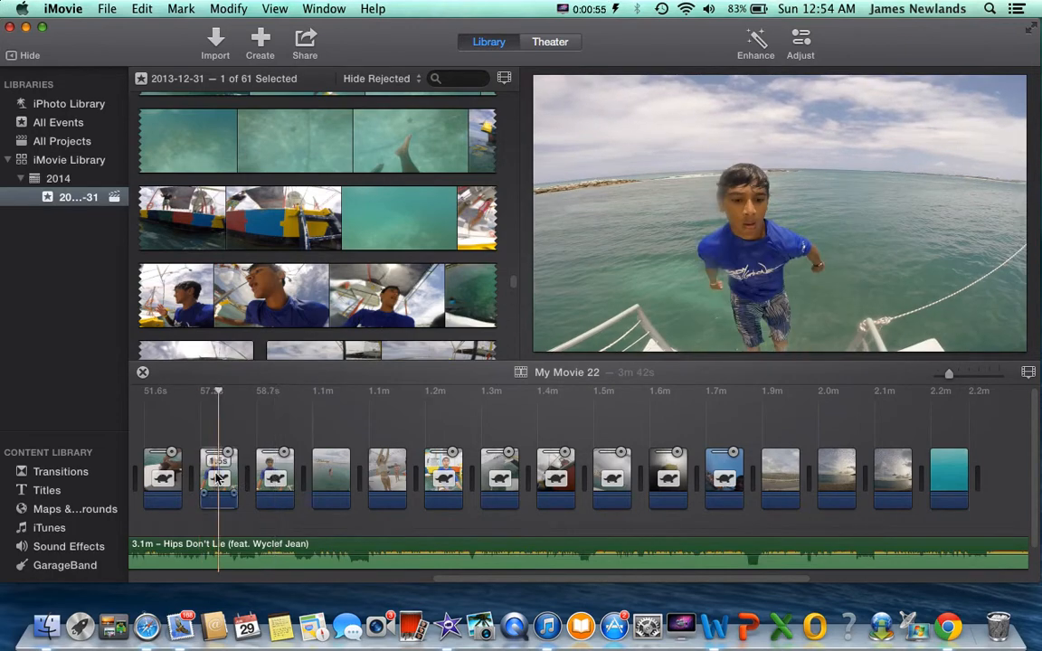
# Apply Slow Motion from the Modify menu to the boy-leaping-from-boat clip
pyautogui.click(228, 7)
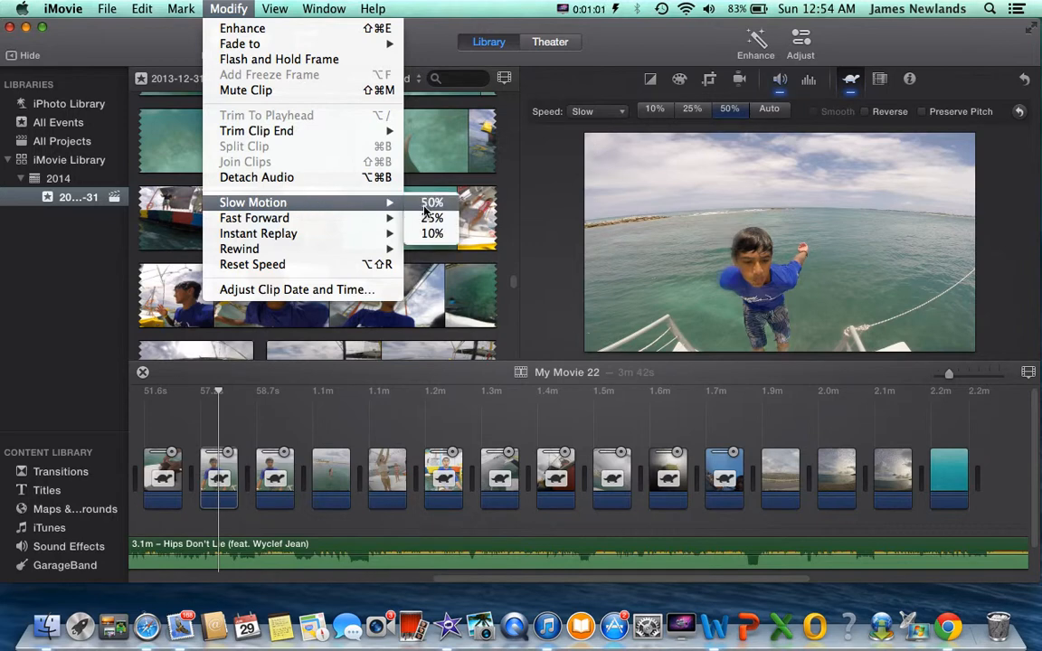
pyautogui.moveTo(430, 233)
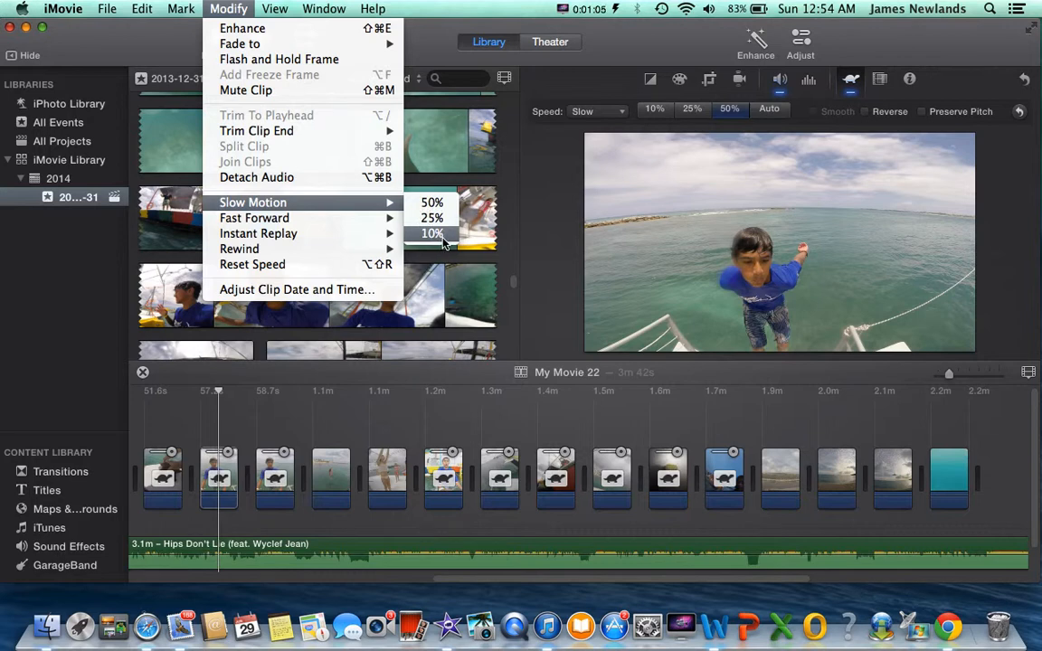
pyautogui.moveTo(452, 253)
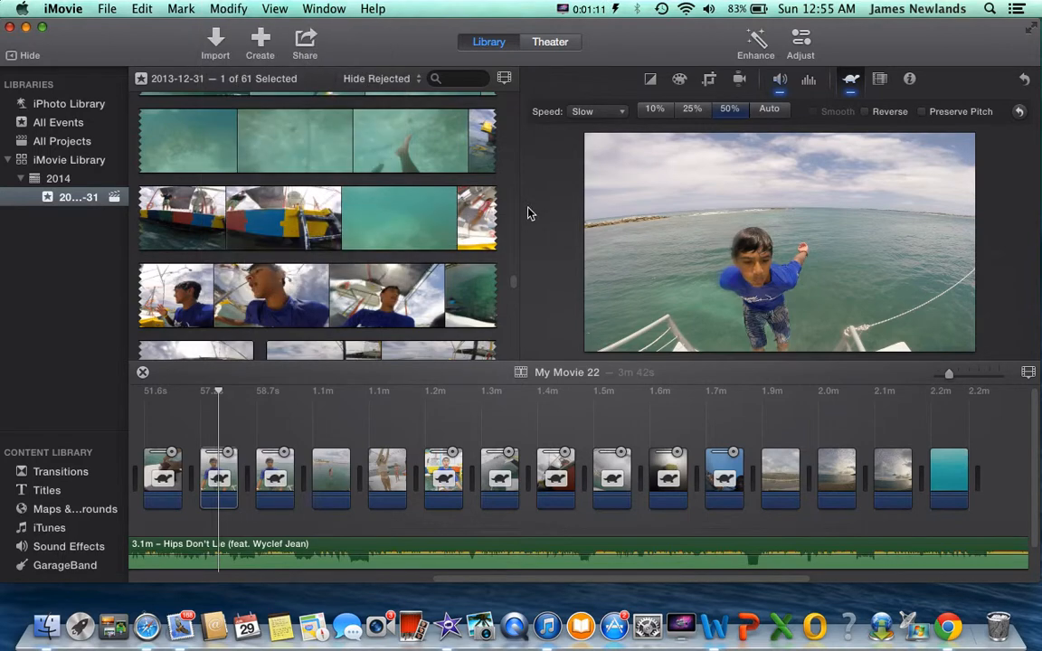
pyautogui.click(217, 478)
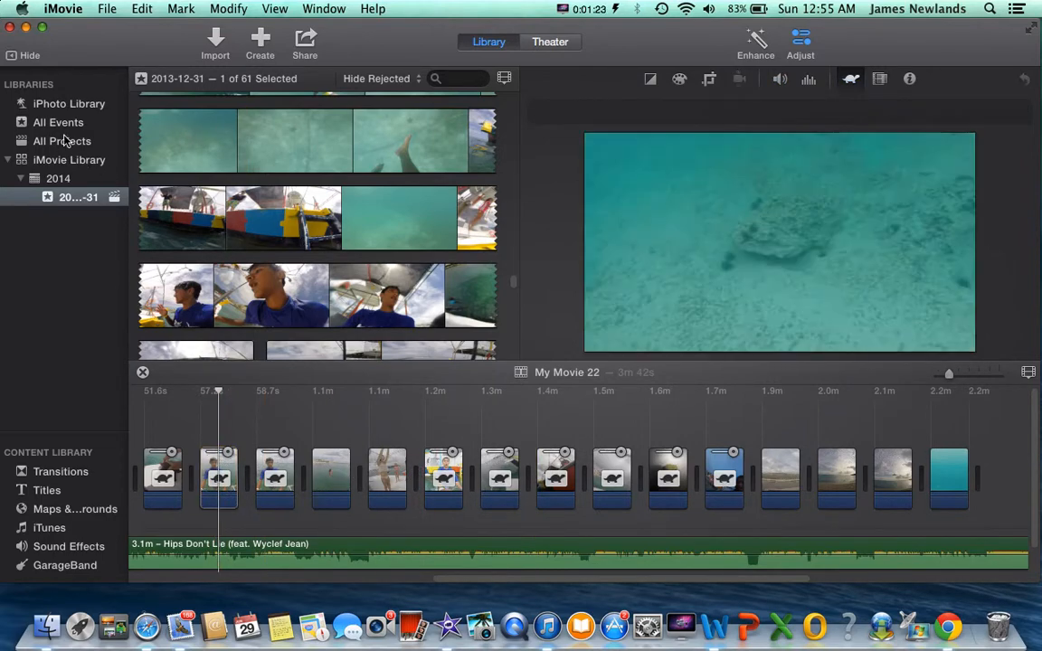
# Switch to My Movie 25 and append the underwater swimmer clip to its timeline
pyautogui.click(62, 141)
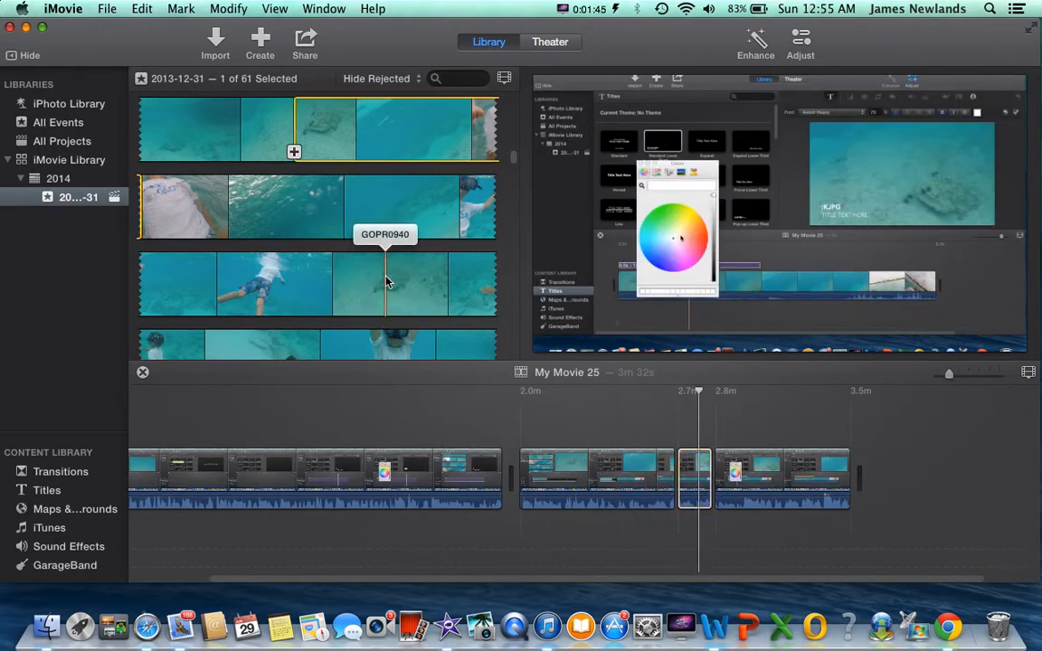
pyautogui.click(420, 282)
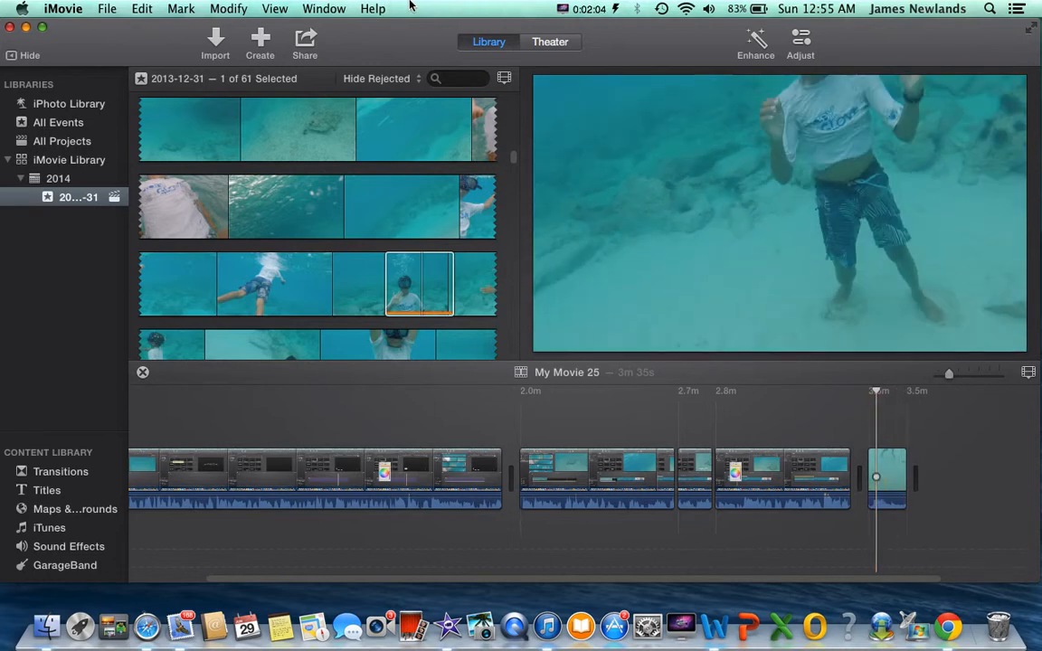
# Split the underwater clip twice into three pieces and slow down the middle one via Modify
pyautogui.click(228, 7)
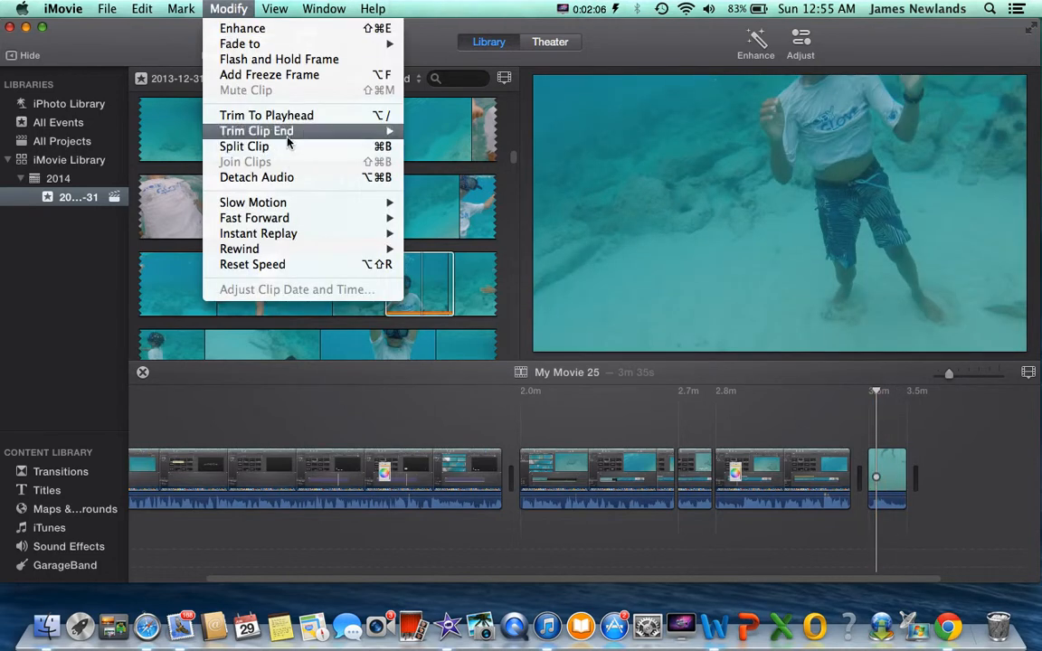
pyautogui.click(257, 130)
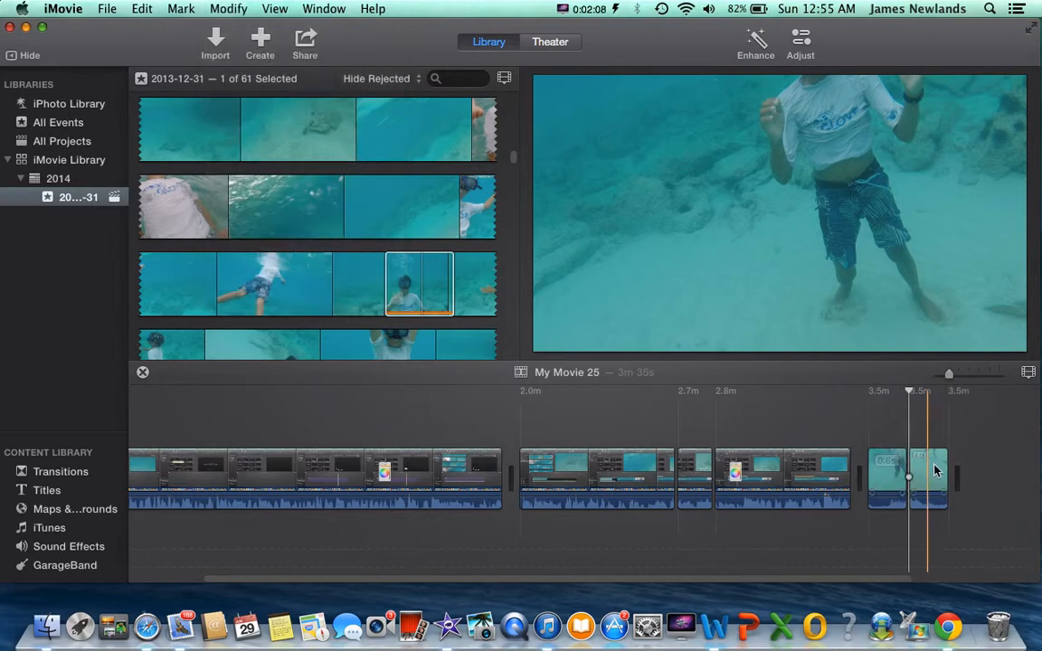
pyautogui.click(927, 478)
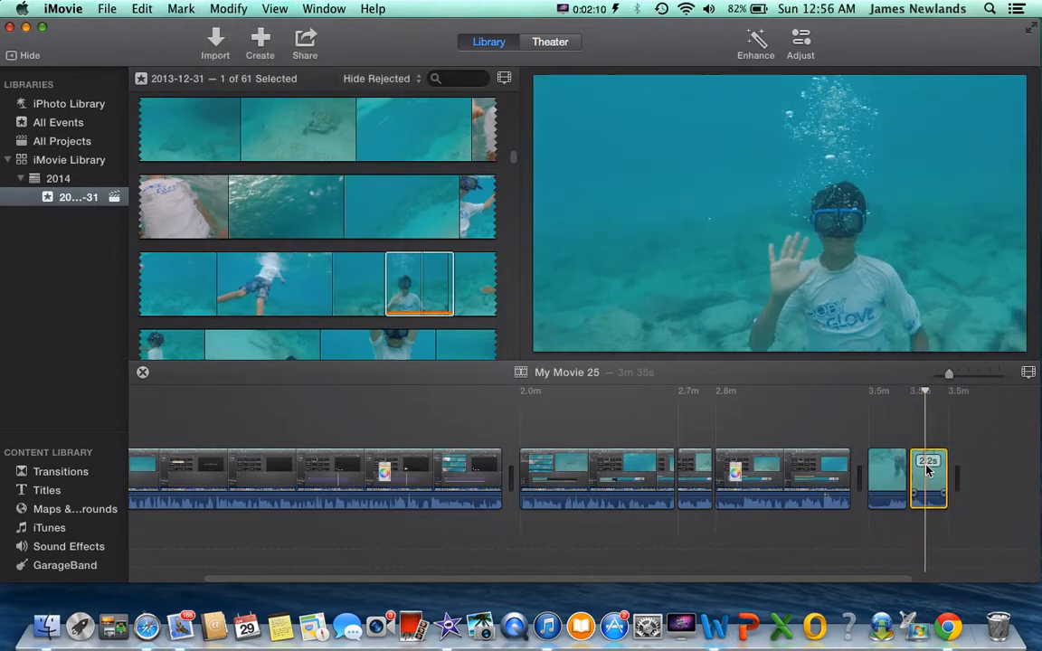
pyautogui.click(228, 8)
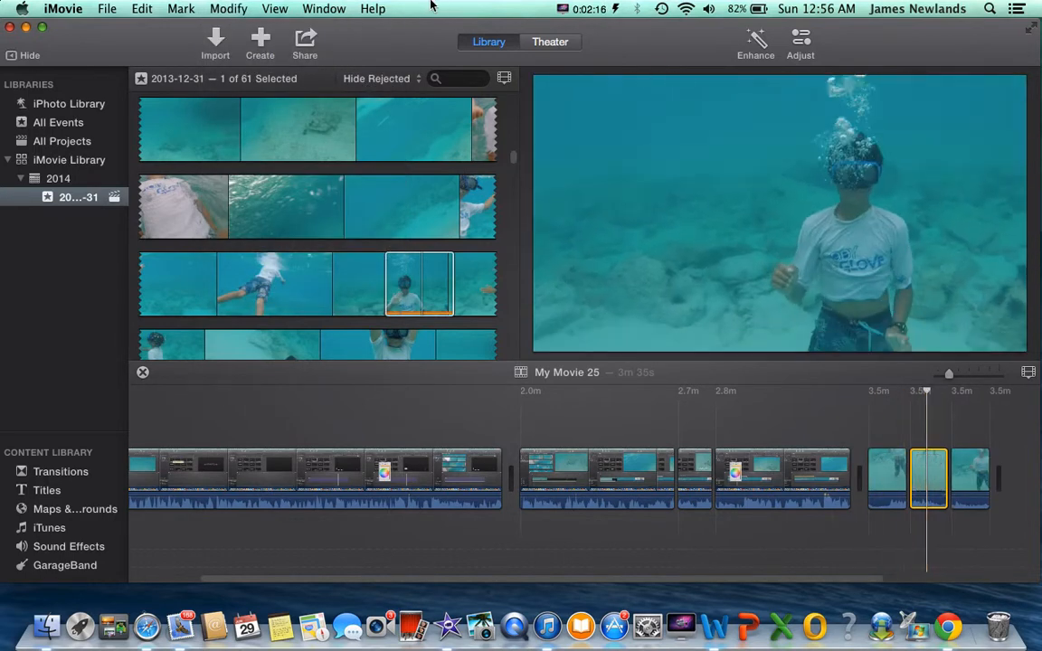
pyautogui.click(228, 7)
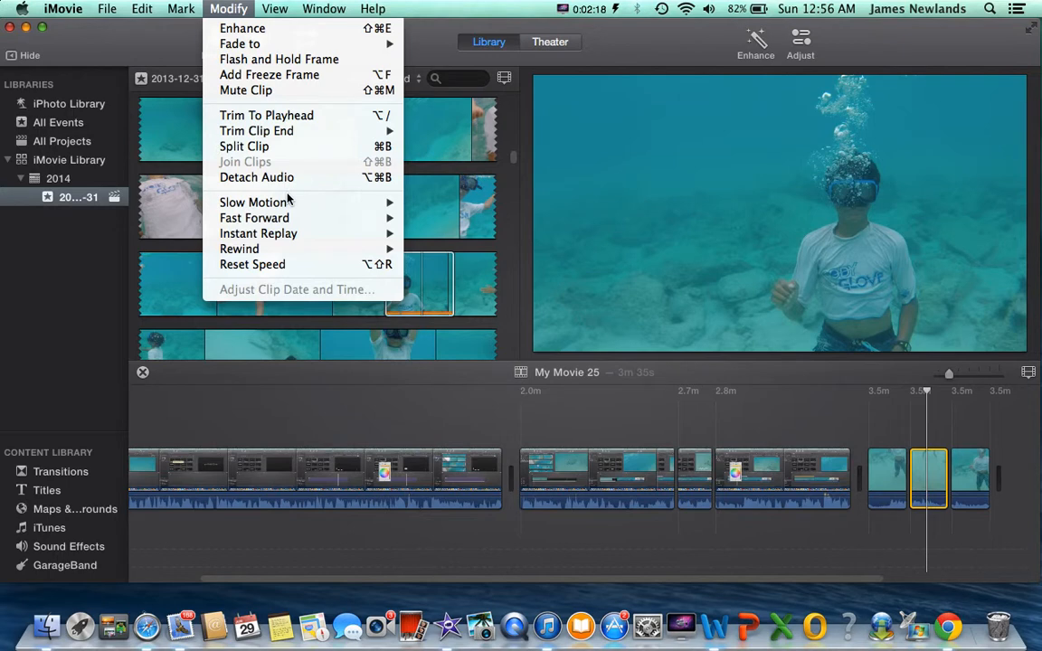
pyautogui.moveTo(253, 203)
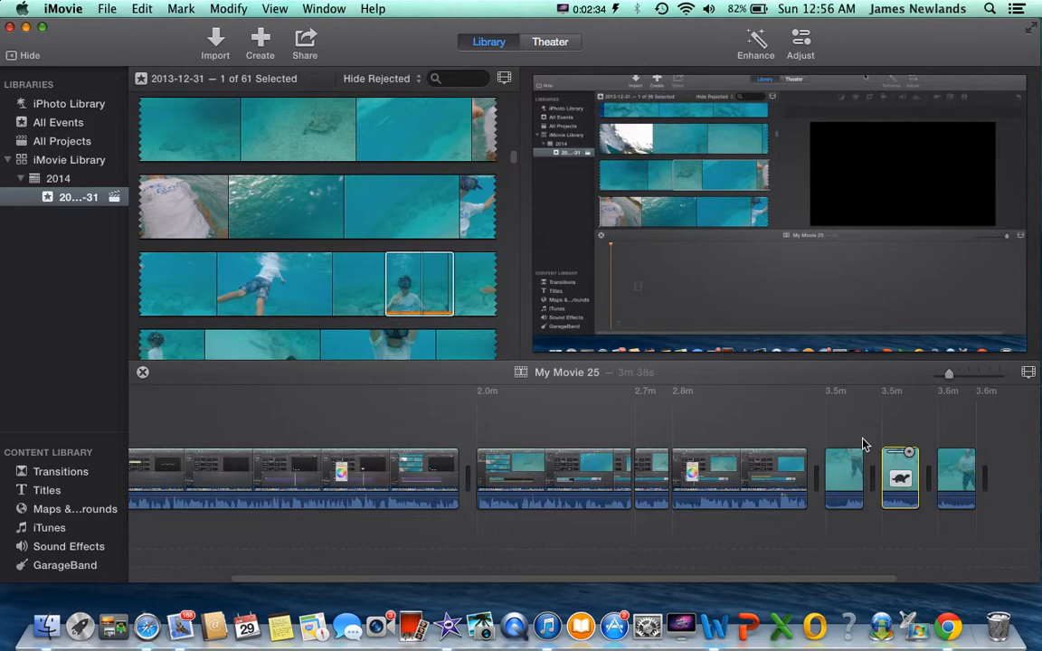
pyautogui.moveTo(642, 45)
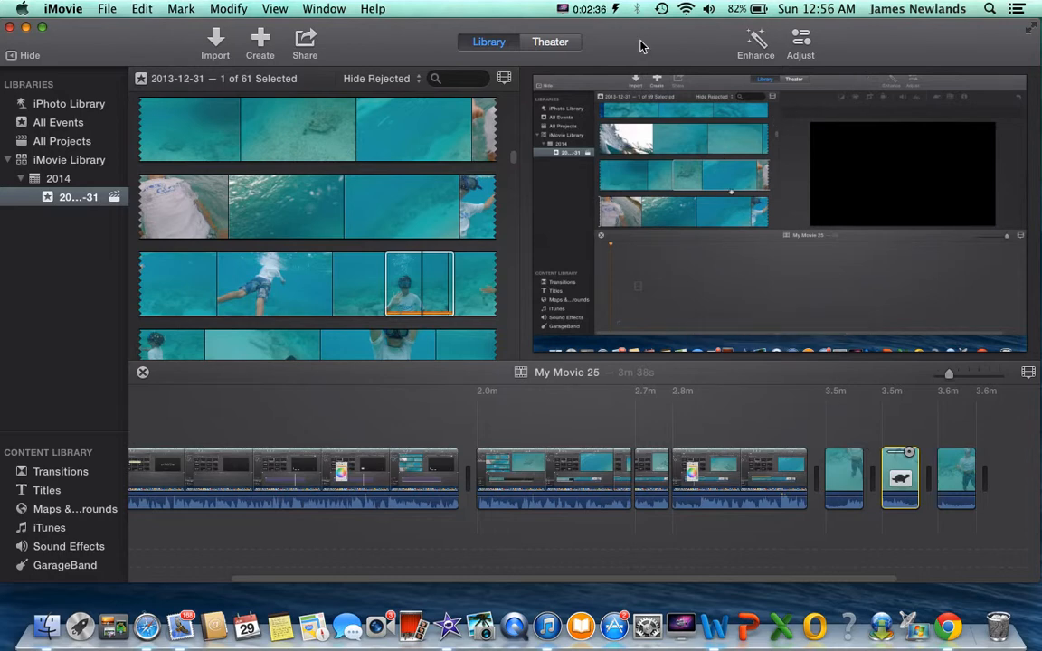